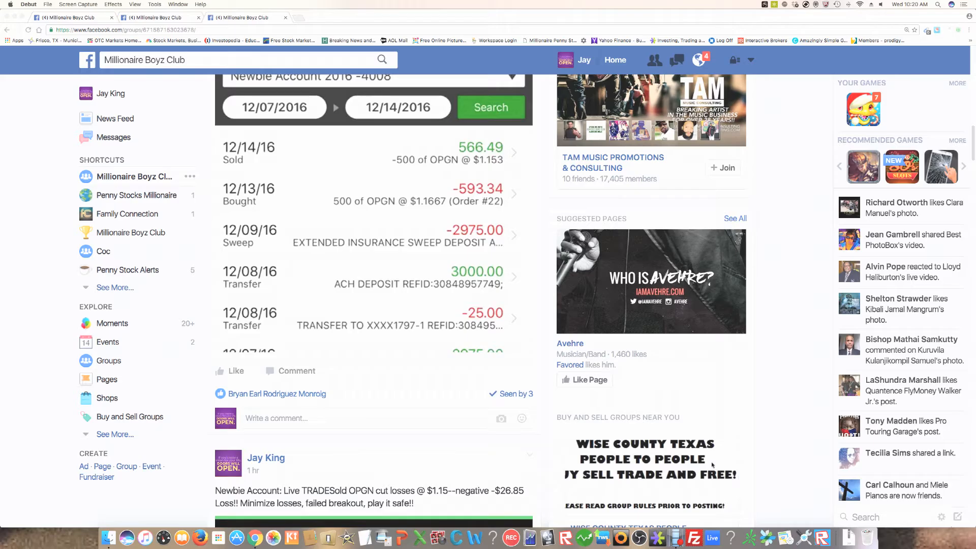
{"action": "mouse_move", "coordinate": [713, 465]}
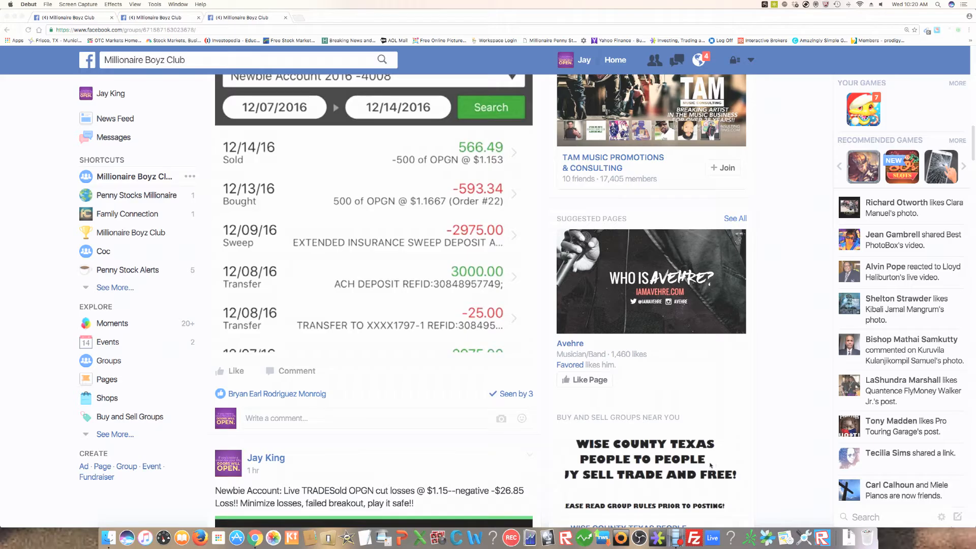
{"action": "mouse_move", "coordinate": [721, 454]}
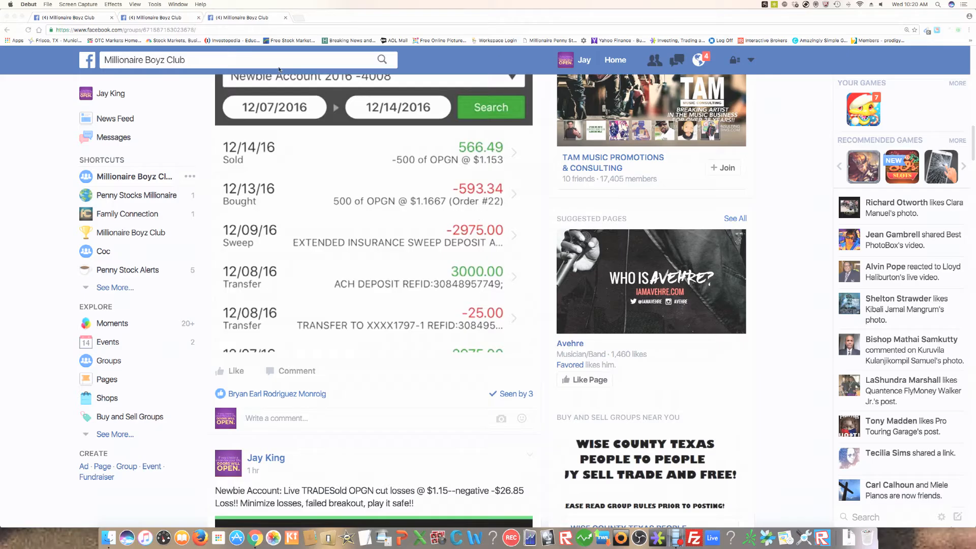
{"action": "mouse_move", "coordinate": [397, 213]}
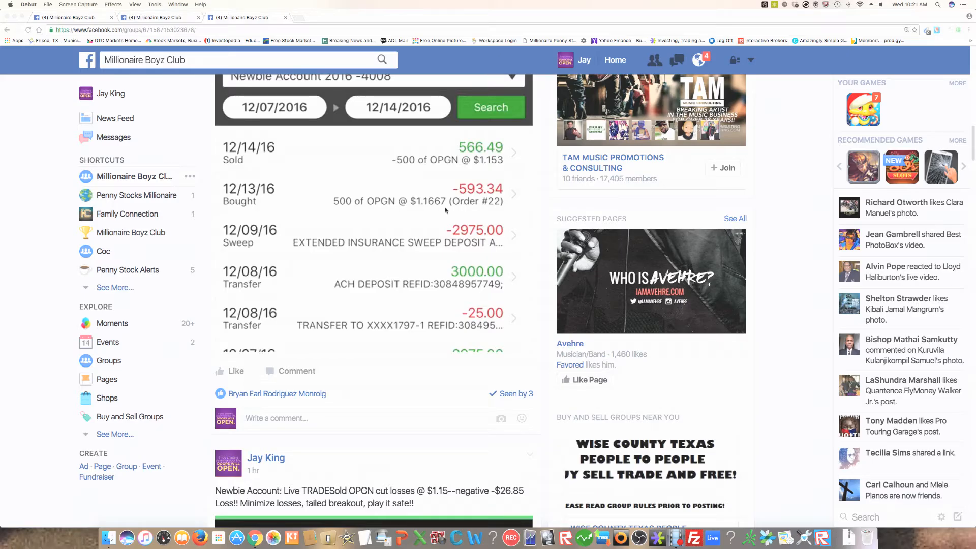
{"action": "mouse_move", "coordinate": [384, 203]}
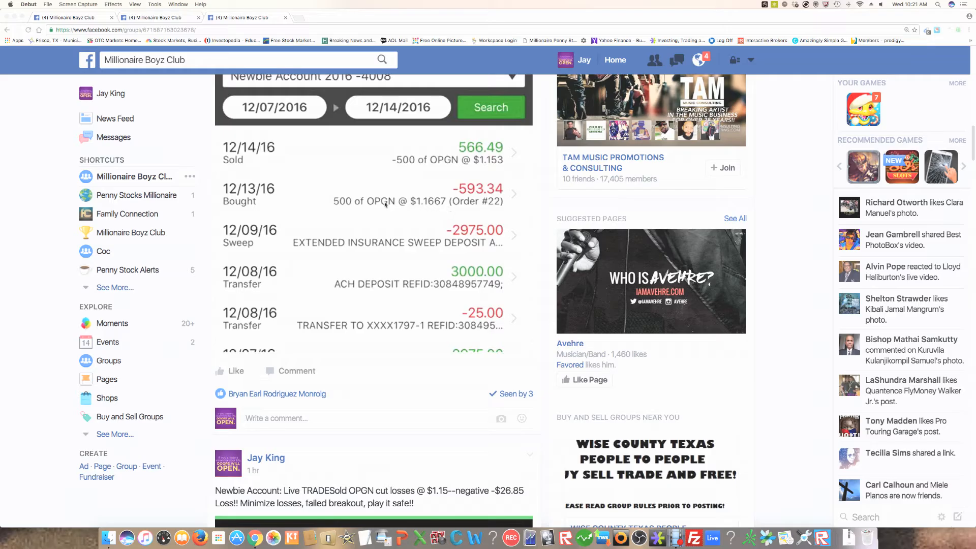
{"action": "mouse_move", "coordinate": [430, 205]}
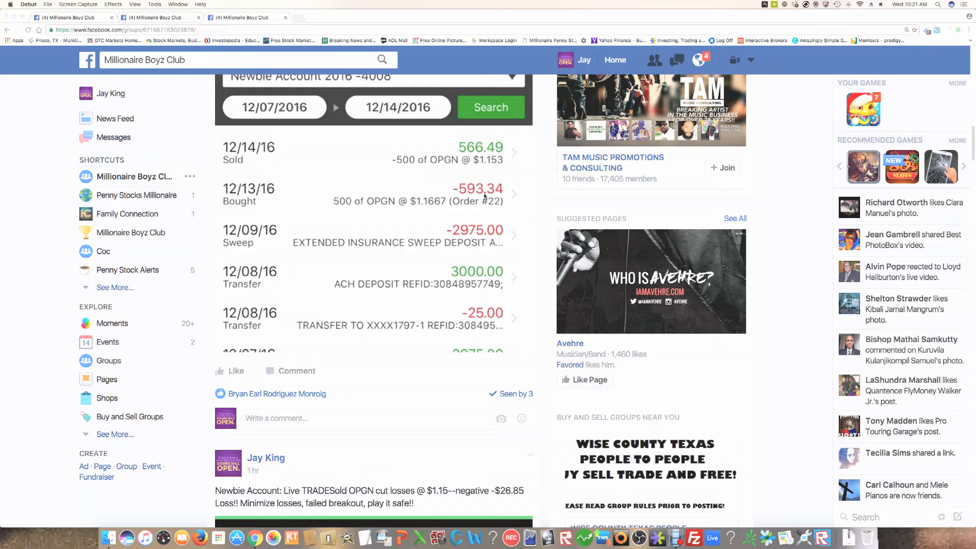
{"action": "mouse_move", "coordinate": [465, 208]}
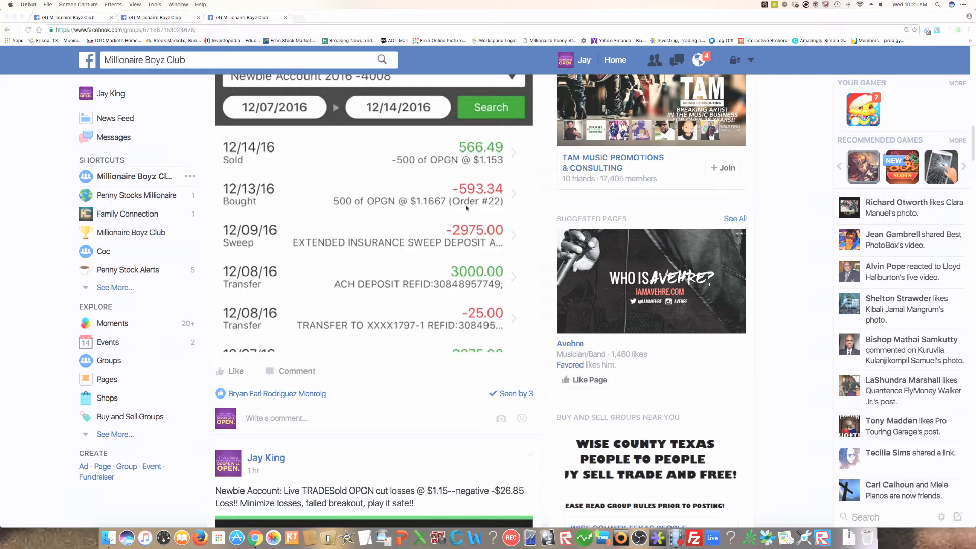
{"action": "mouse_move", "coordinate": [494, 165]}
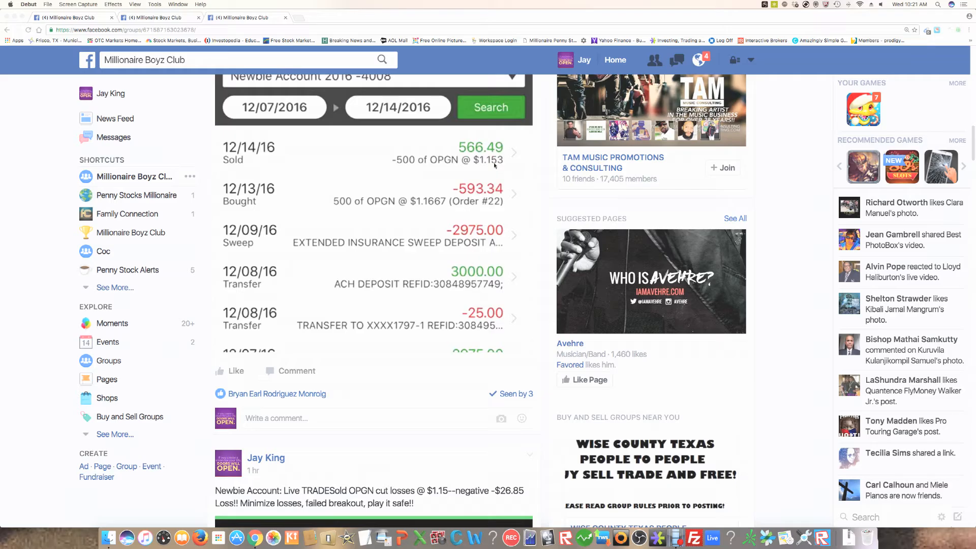
{"action": "mouse_move", "coordinate": [501, 180]}
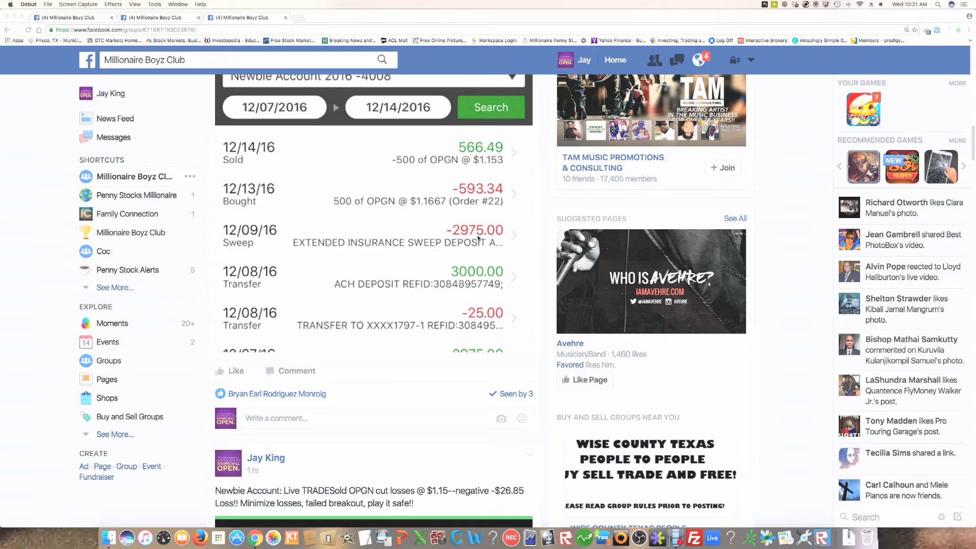
Step: Scroll past the Dashboard and E*TRADE portfolio posts to the SYRX quote chart post
{"action": "scroll", "scroll_direction": "down", "scroll_amount": 3}
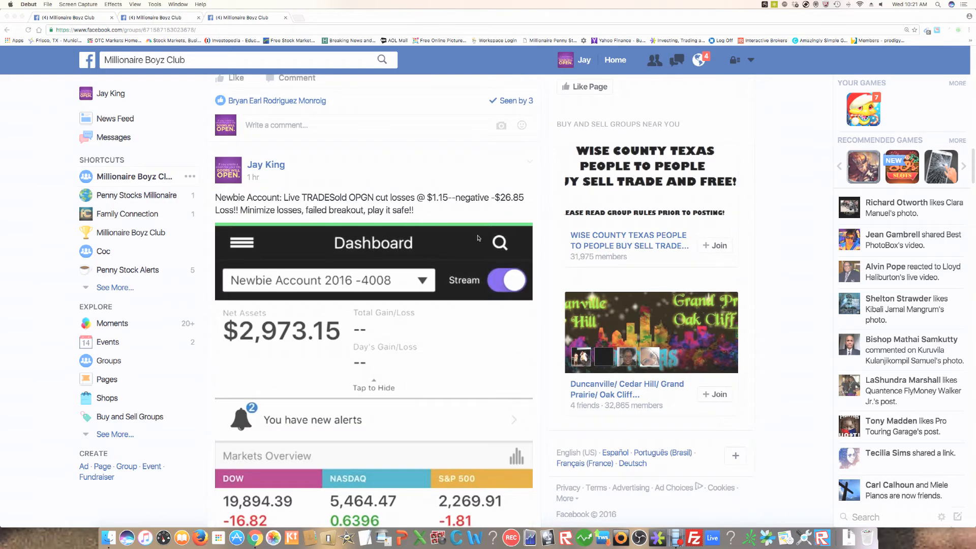
{"action": "scroll", "scroll_direction": "down", "scroll_amount": 3}
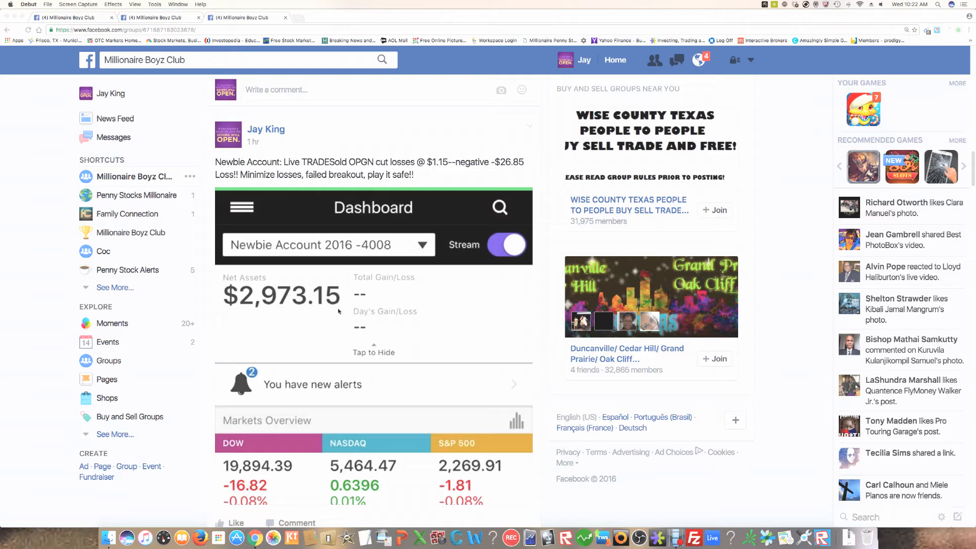
{"action": "mouse_move", "coordinate": [515, 169]}
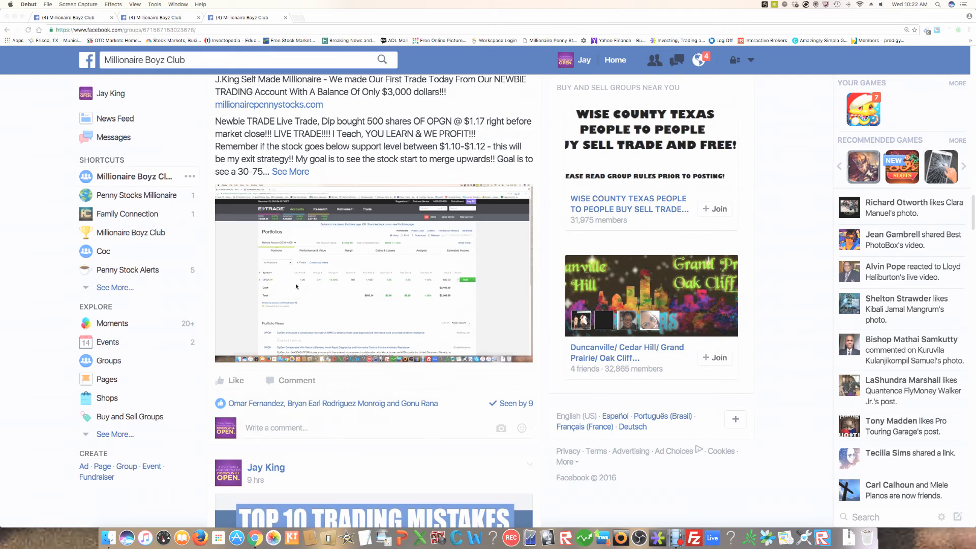
{"action": "left_click", "coordinate": [373, 274]}
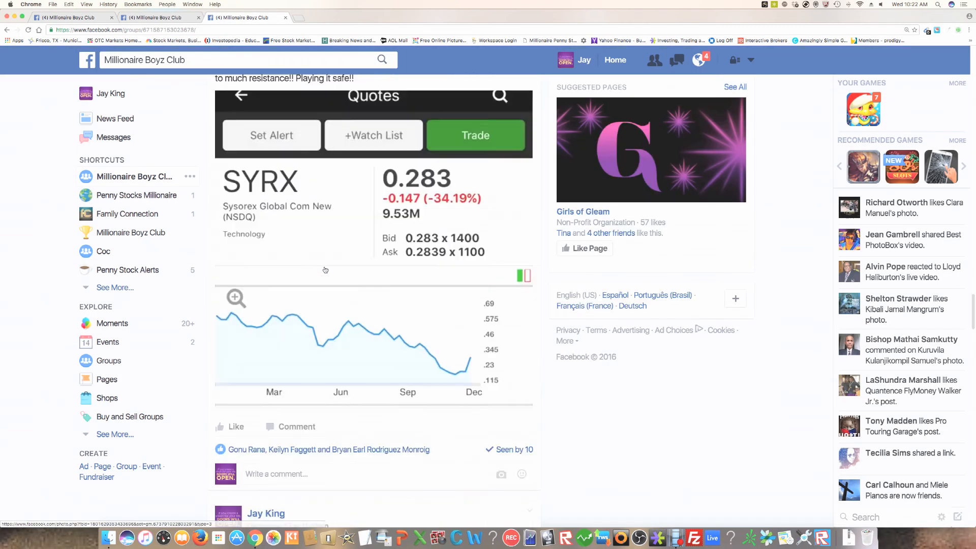
{"action": "scroll", "scroll_direction": "down", "scroll_amount": 3}
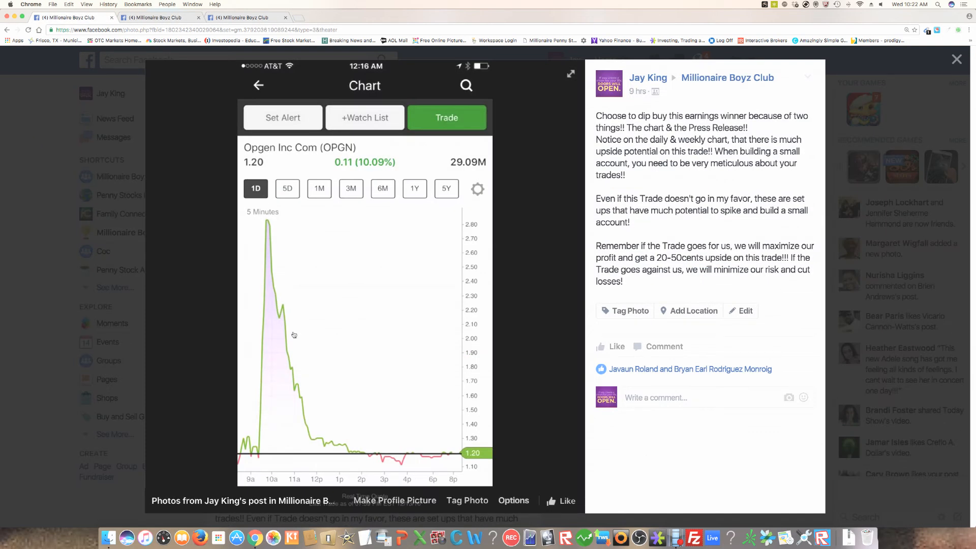
{"action": "mouse_move", "coordinate": [287, 334]}
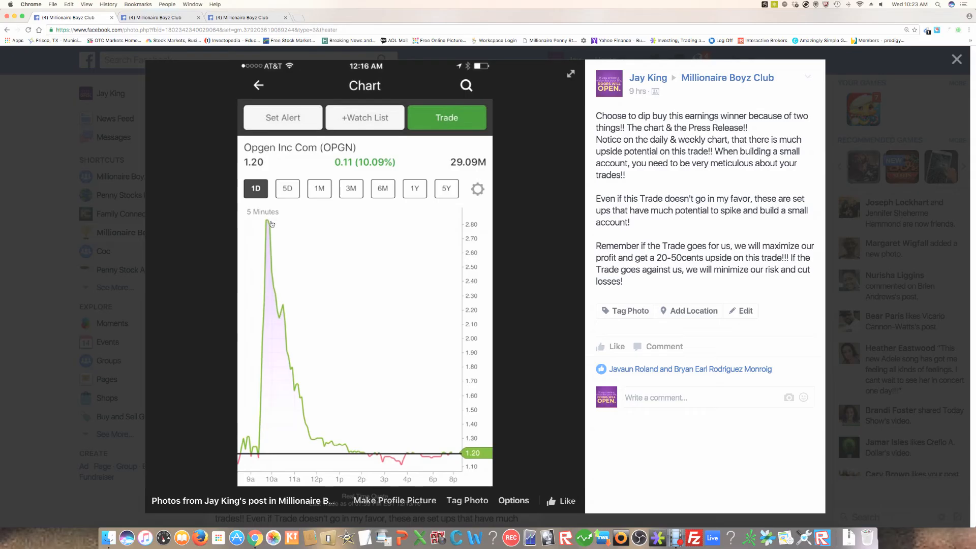
{"action": "mouse_move", "coordinate": [278, 227]}
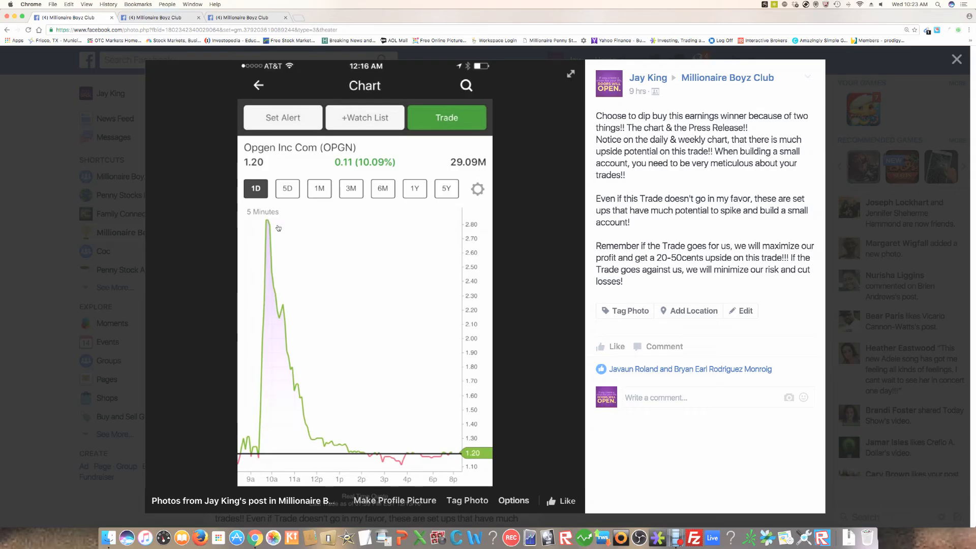
{"action": "mouse_move", "coordinate": [250, 455]}
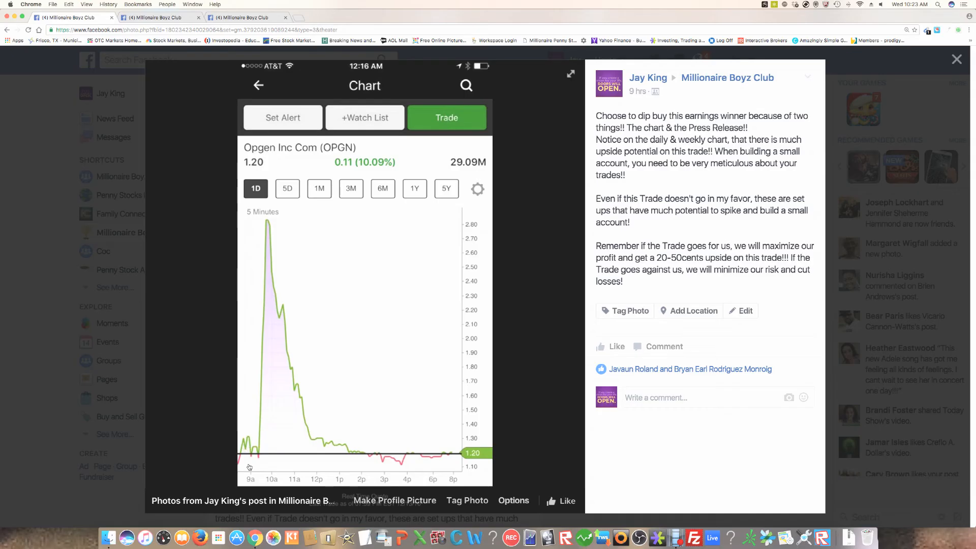
{"action": "mouse_move", "coordinate": [266, 235]}
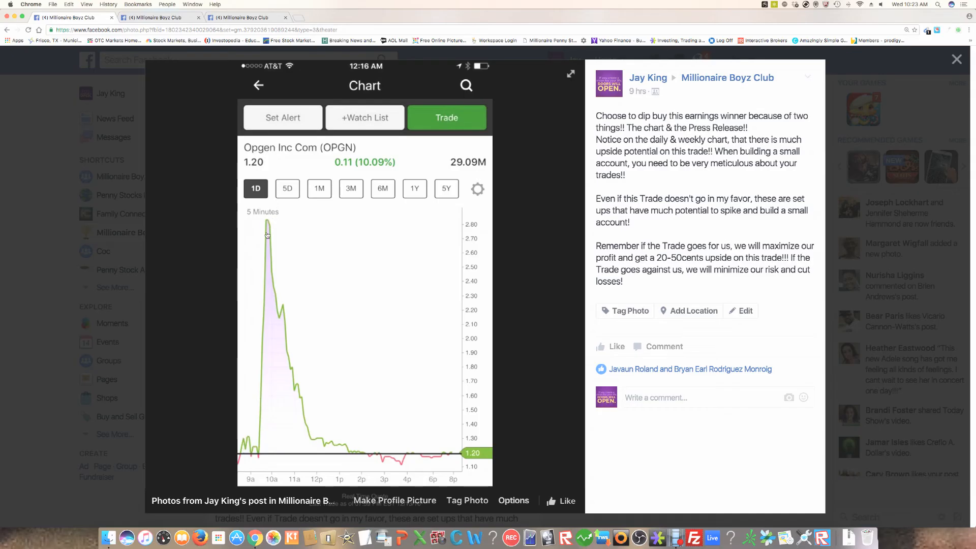
{"action": "mouse_move", "coordinate": [279, 222]}
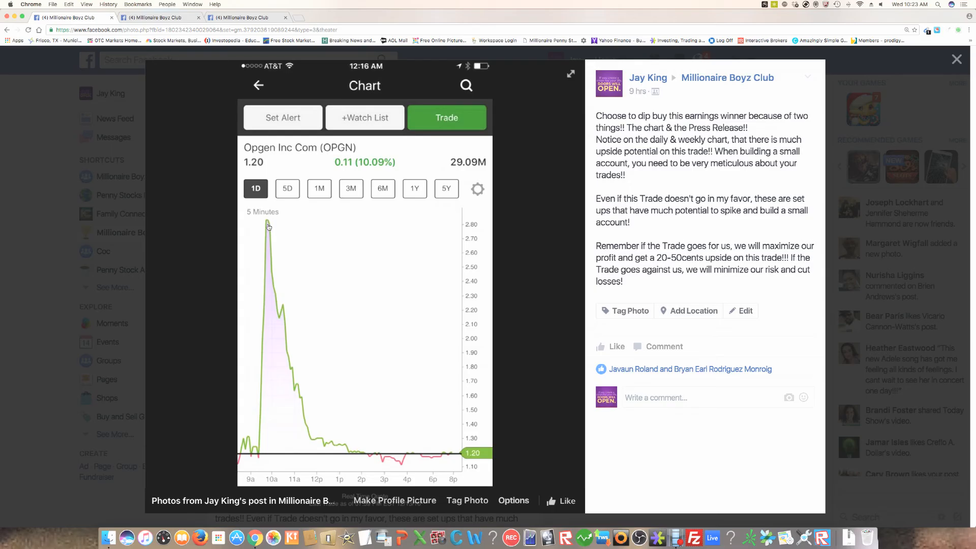
{"action": "mouse_move", "coordinate": [269, 230]}
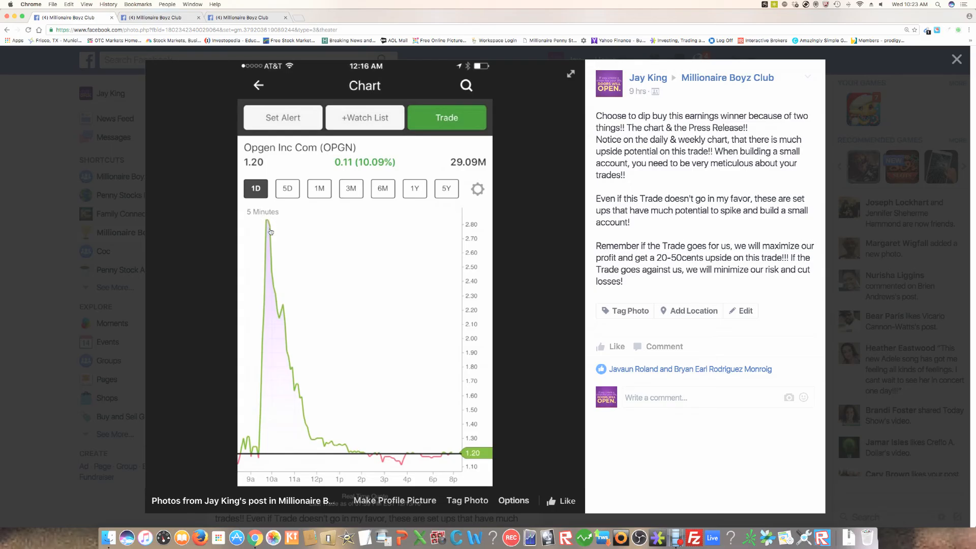
{"action": "mouse_move", "coordinate": [350, 426]}
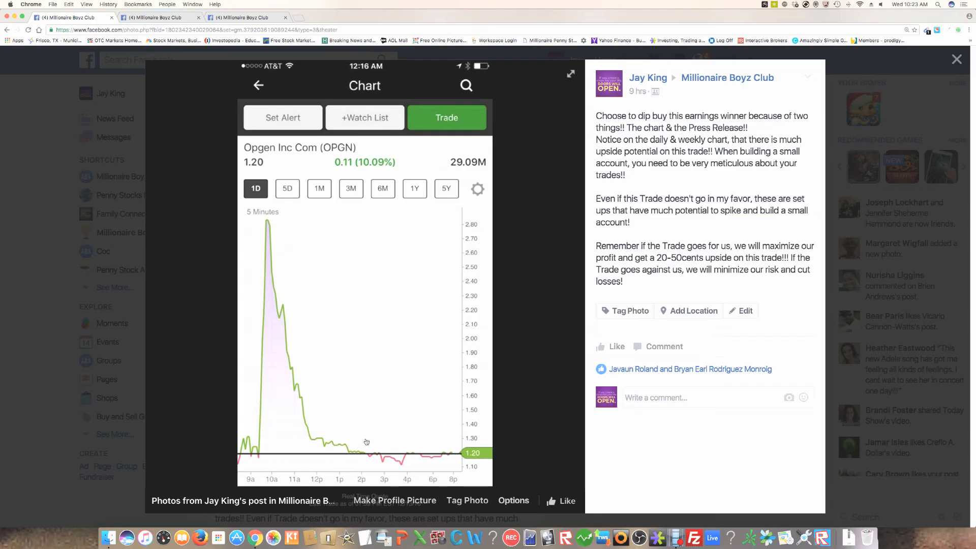
{"action": "mouse_move", "coordinate": [358, 439]}
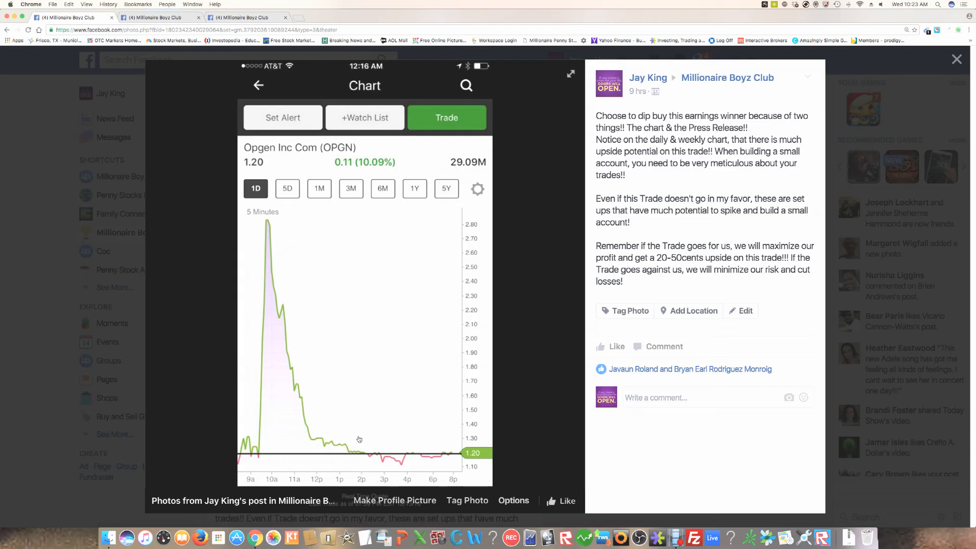
{"action": "mouse_move", "coordinate": [362, 434]}
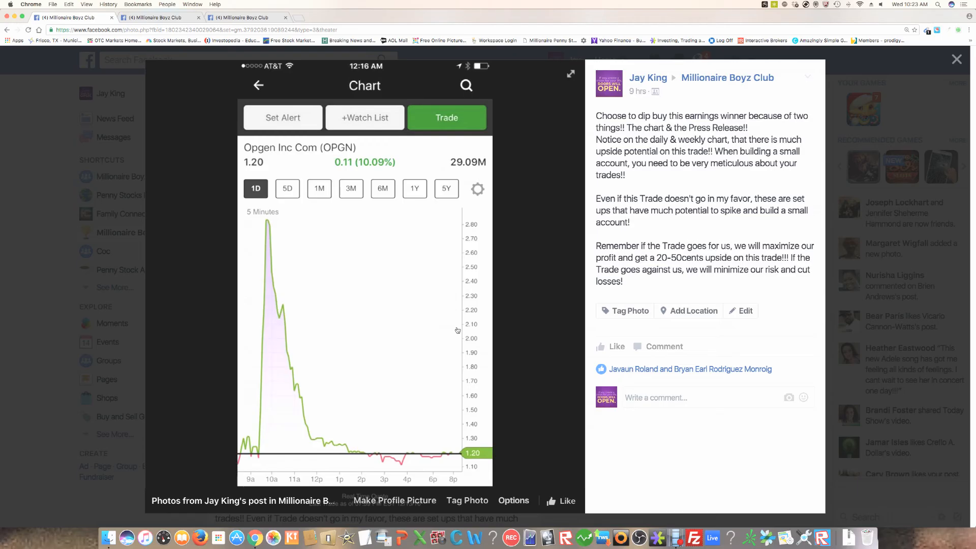
{"action": "mouse_move", "coordinate": [361, 380]}
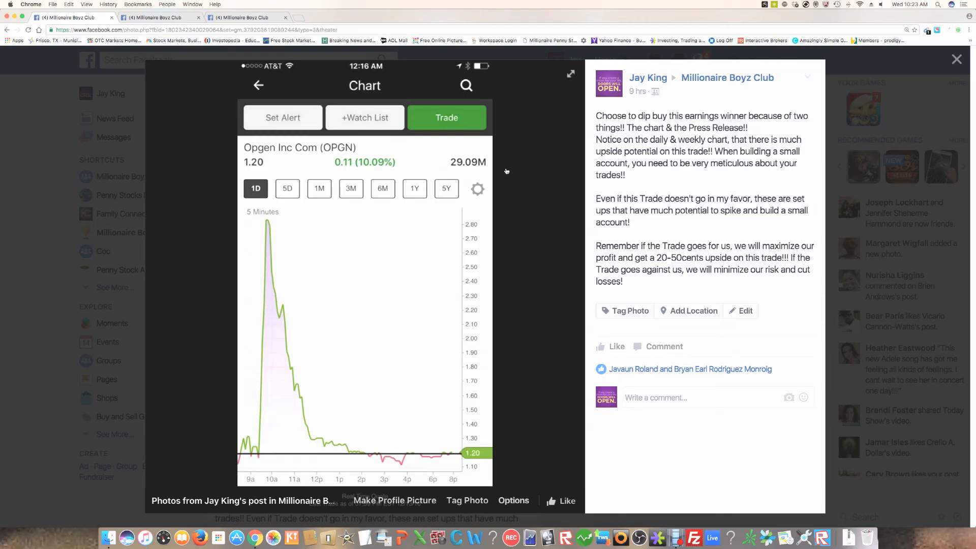
{"action": "mouse_move", "coordinate": [506, 171]}
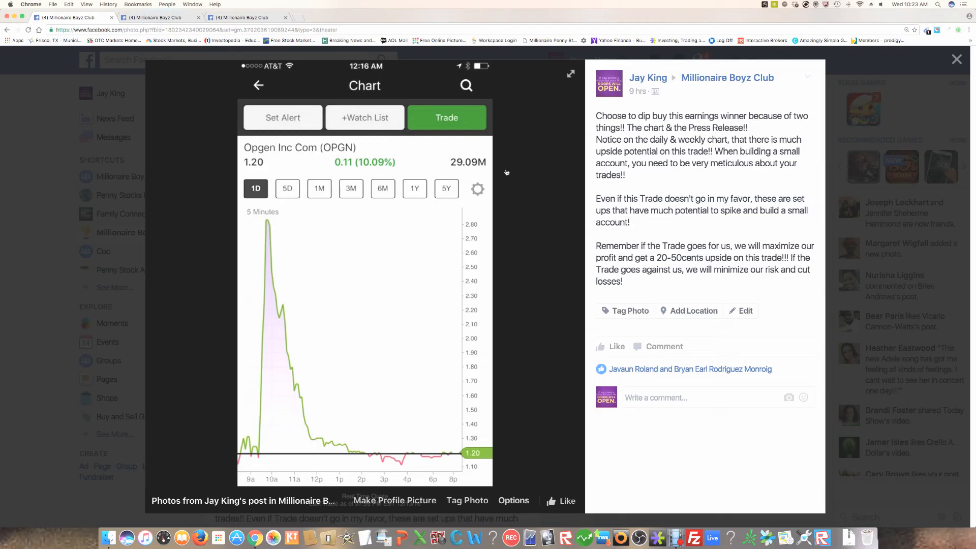
{"action": "mouse_move", "coordinate": [403, 426]}
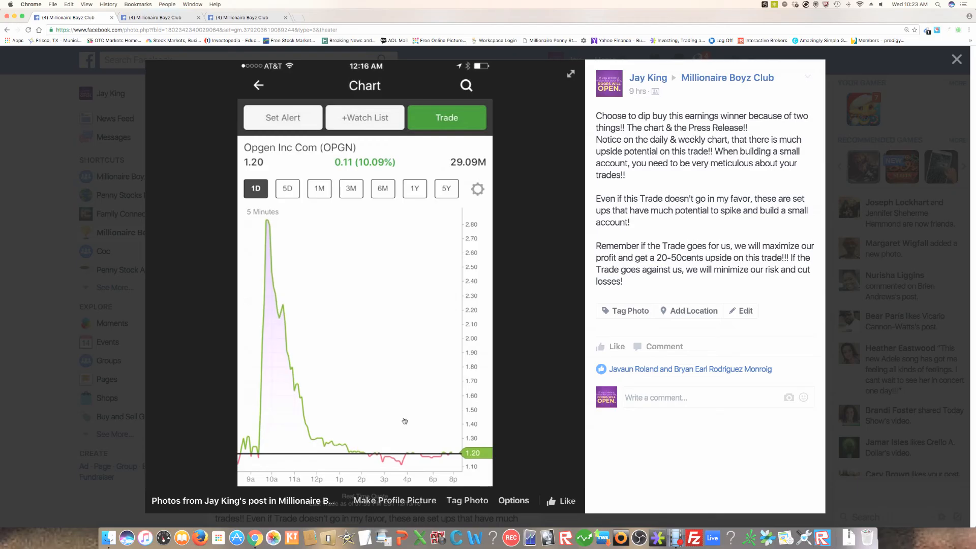
{"action": "mouse_move", "coordinate": [396, 421]}
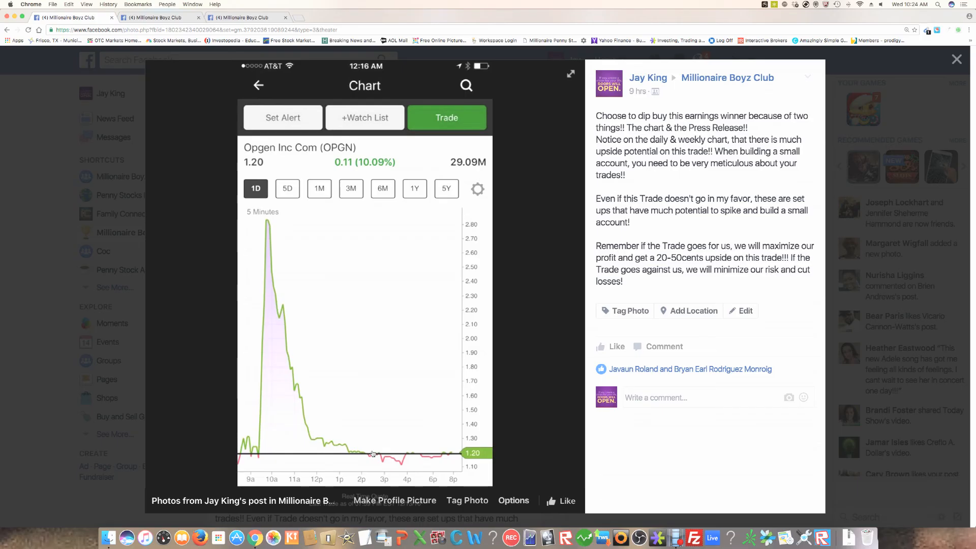
{"action": "mouse_move", "coordinate": [377, 449]}
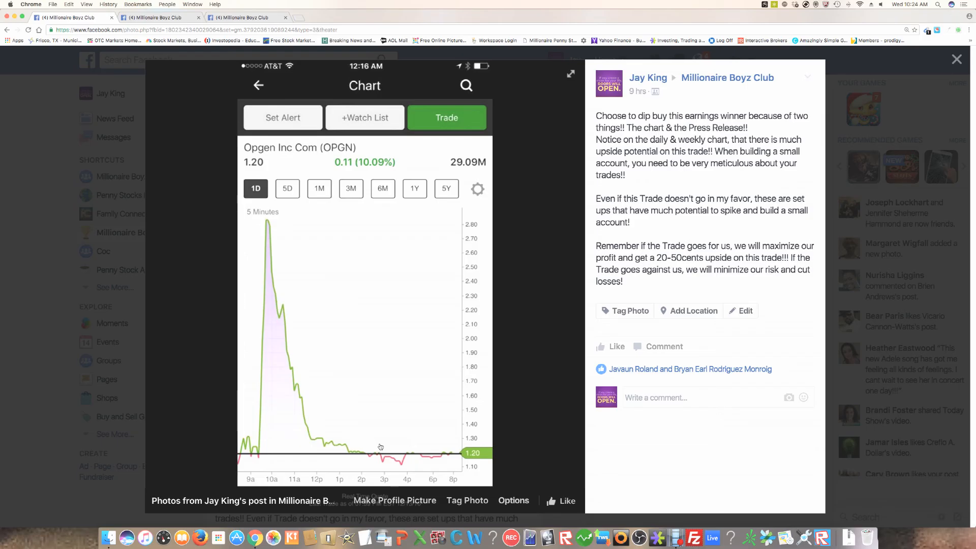
{"action": "mouse_move", "coordinate": [382, 445]}
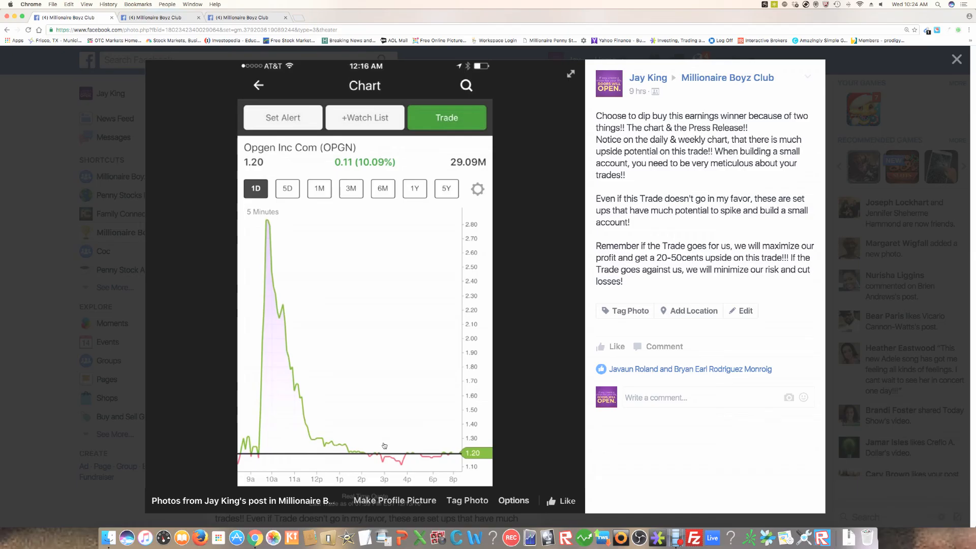
{"action": "mouse_move", "coordinate": [394, 500]}
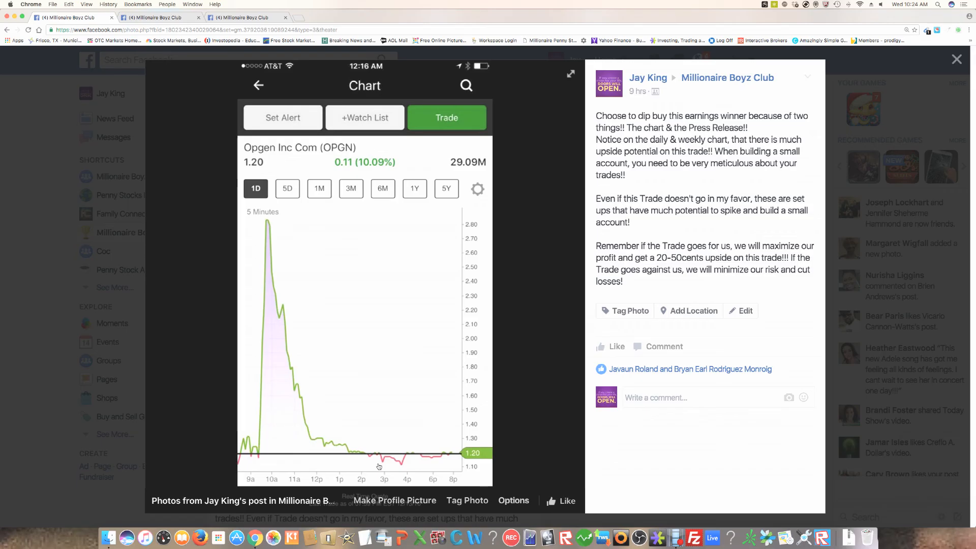
{"action": "mouse_move", "coordinate": [304, 250]}
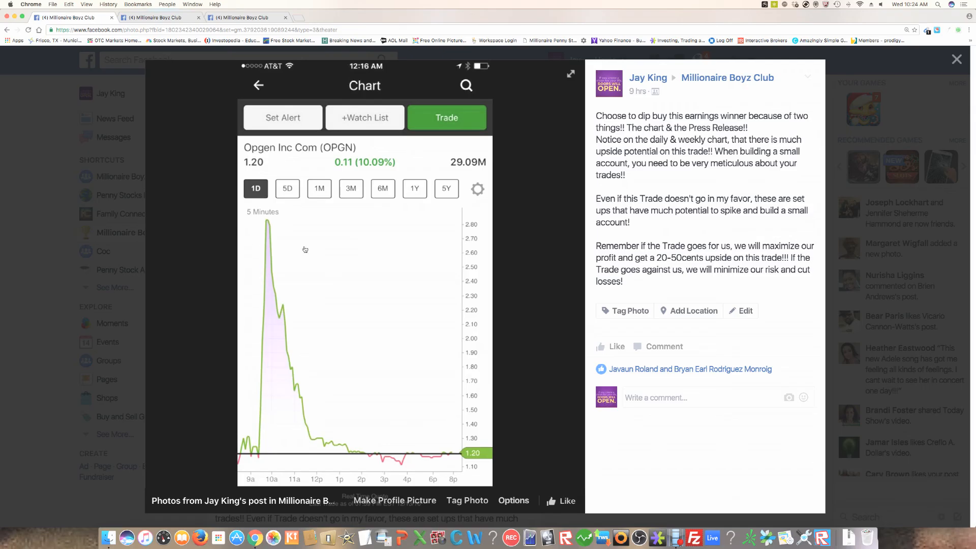
{"action": "mouse_move", "coordinate": [338, 264]}
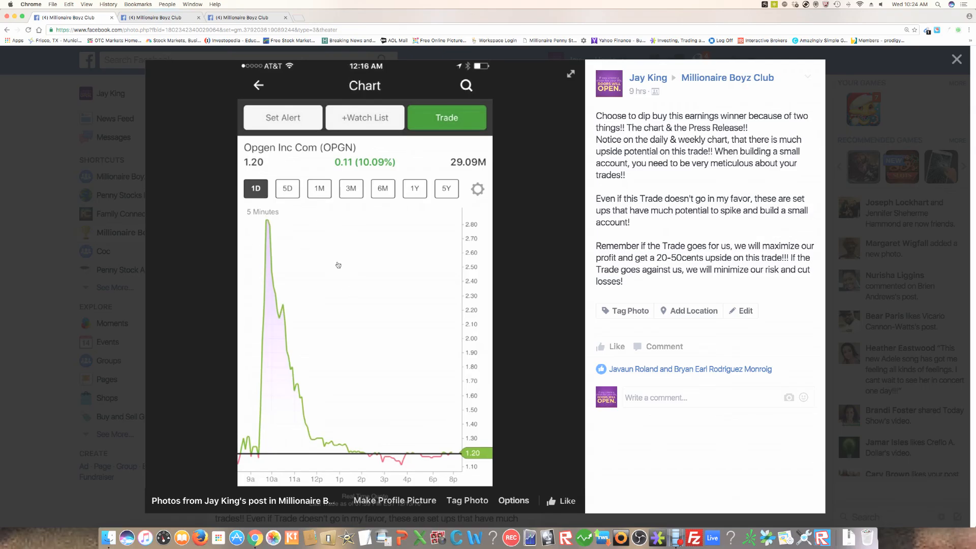
{"action": "mouse_move", "coordinate": [272, 219]}
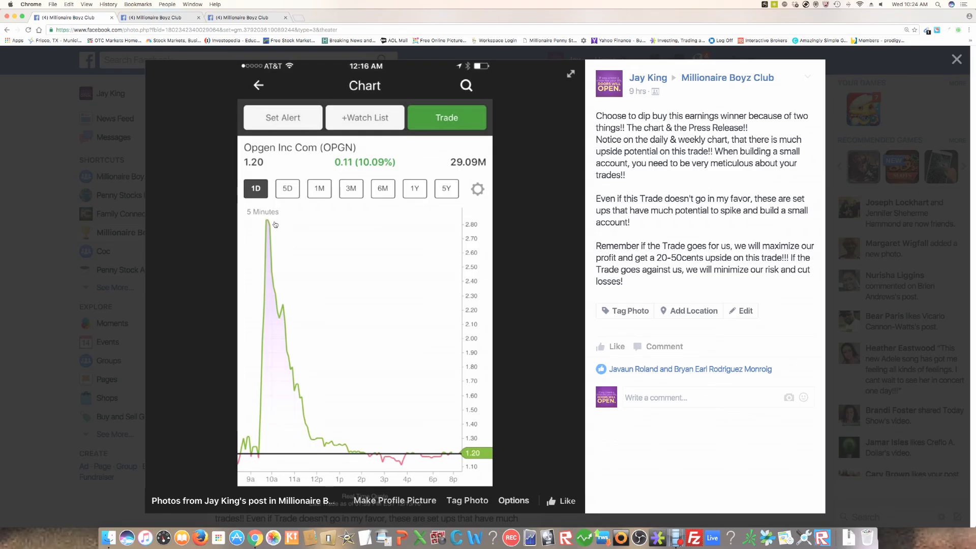
{"action": "mouse_move", "coordinate": [270, 222]}
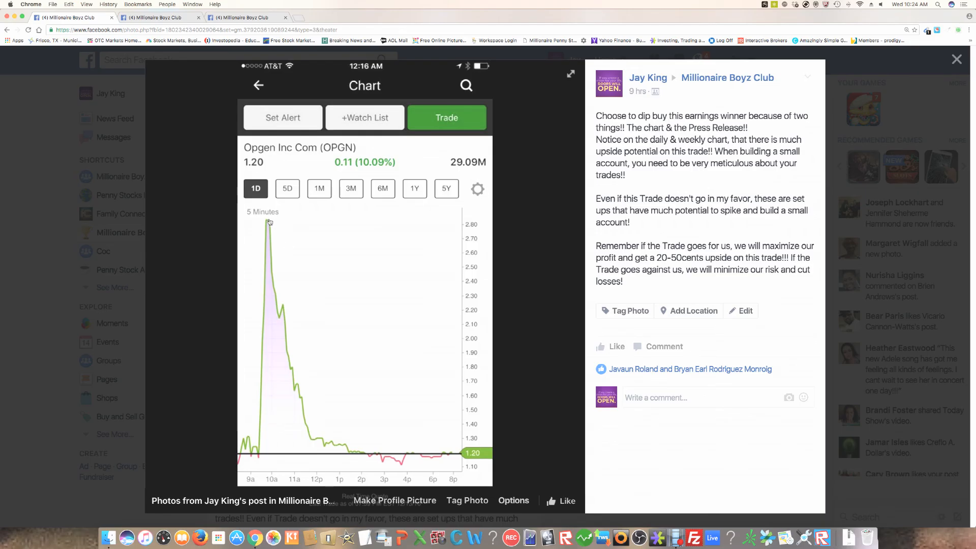
{"action": "mouse_move", "coordinate": [401, 454]}
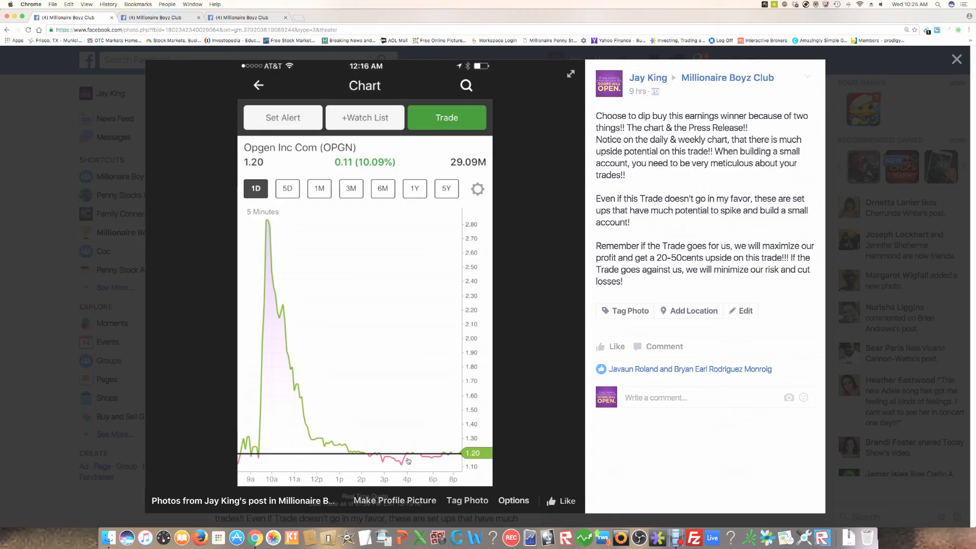
{"action": "mouse_move", "coordinate": [382, 445]}
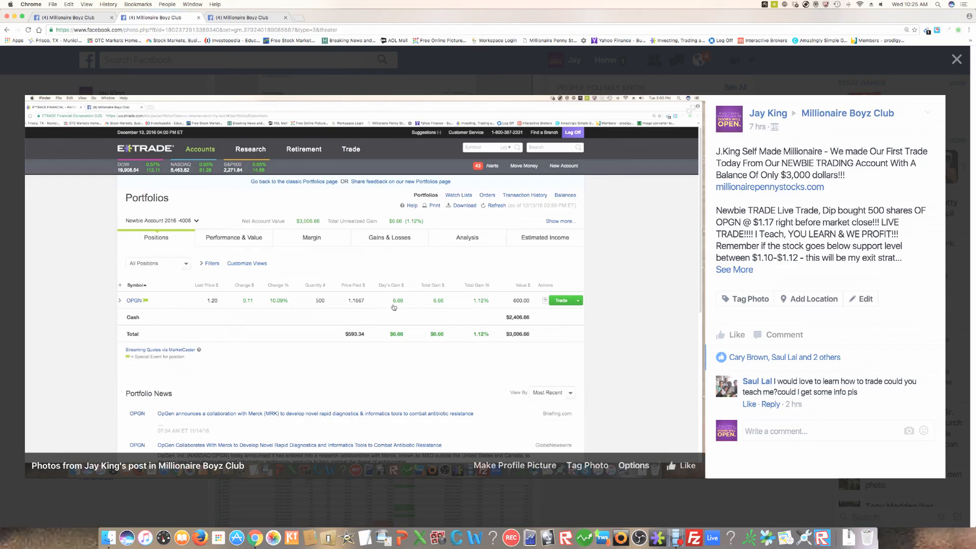
{"action": "mouse_move", "coordinate": [363, 304]}
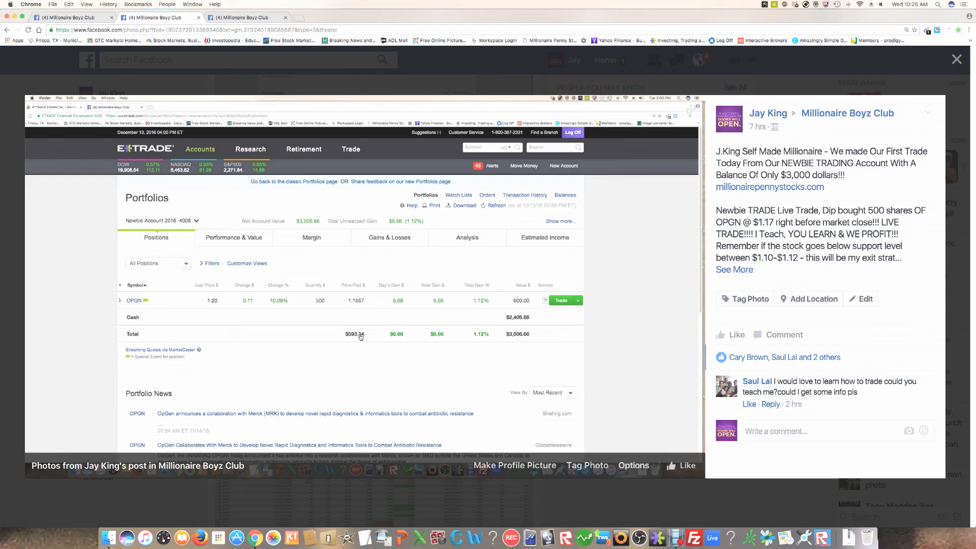
{"action": "mouse_move", "coordinate": [346, 340]}
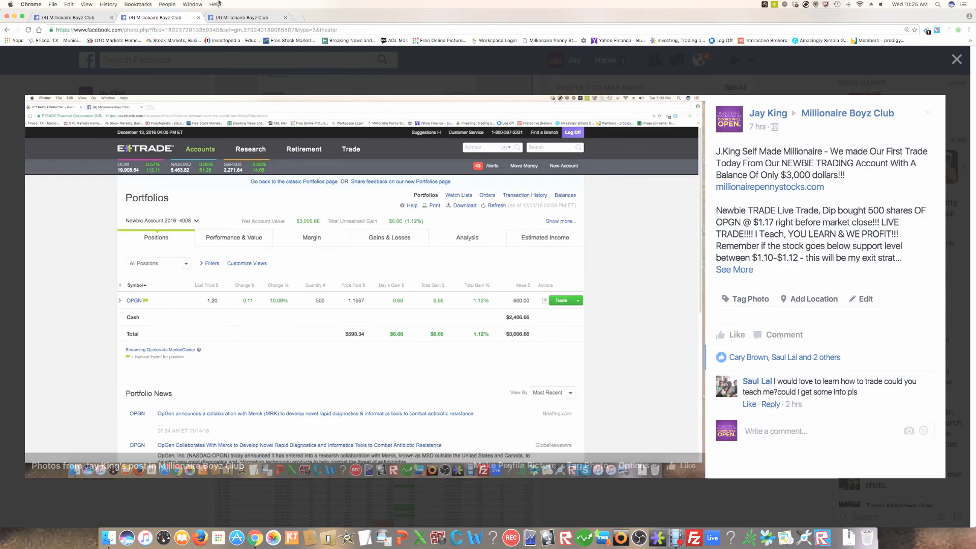
Step: Close the photo viewer and scroll to the 500 OPGN shares E*TRADE post
{"action": "left_click", "coordinate": [956, 59]}
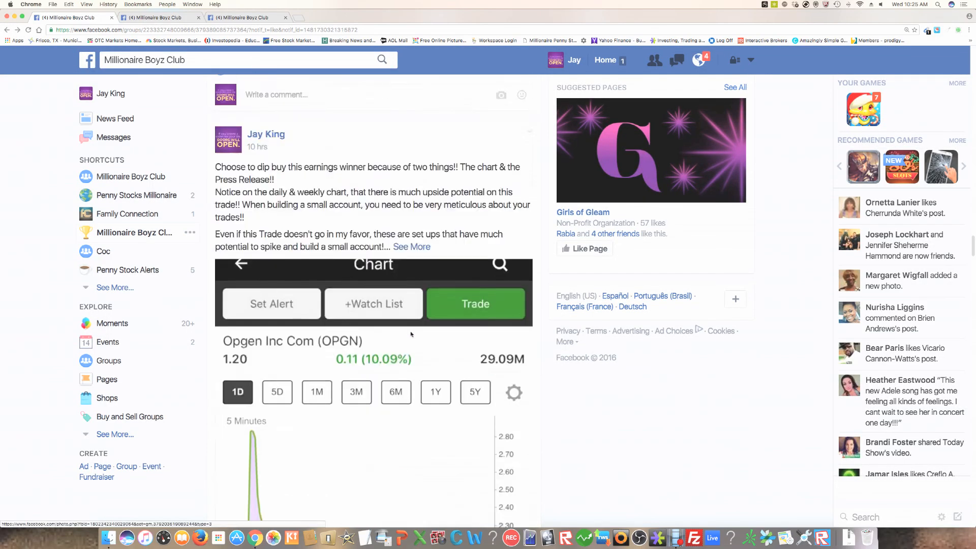
{"action": "scroll", "scroll_direction": "down", "scroll_amount": 3}
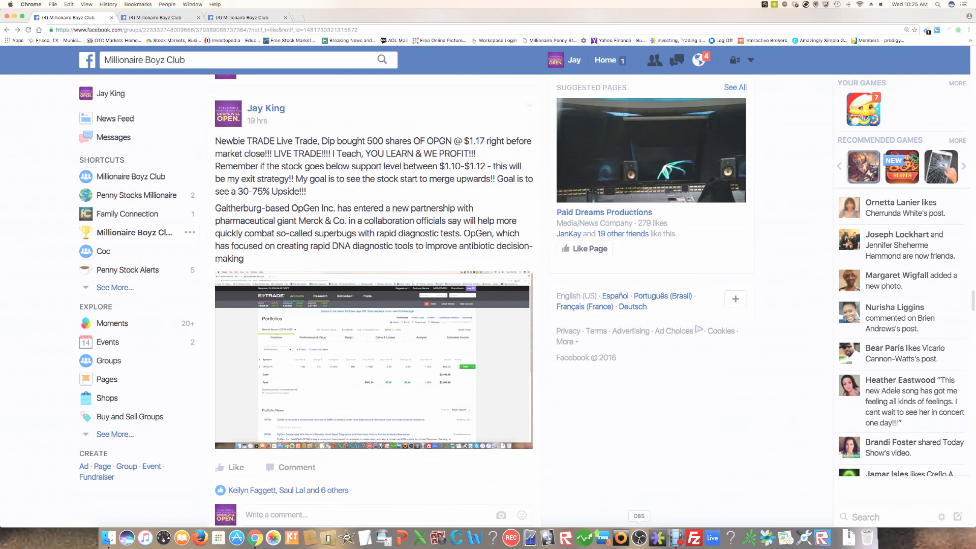
{"action": "mouse_move", "coordinate": [676, 537]}
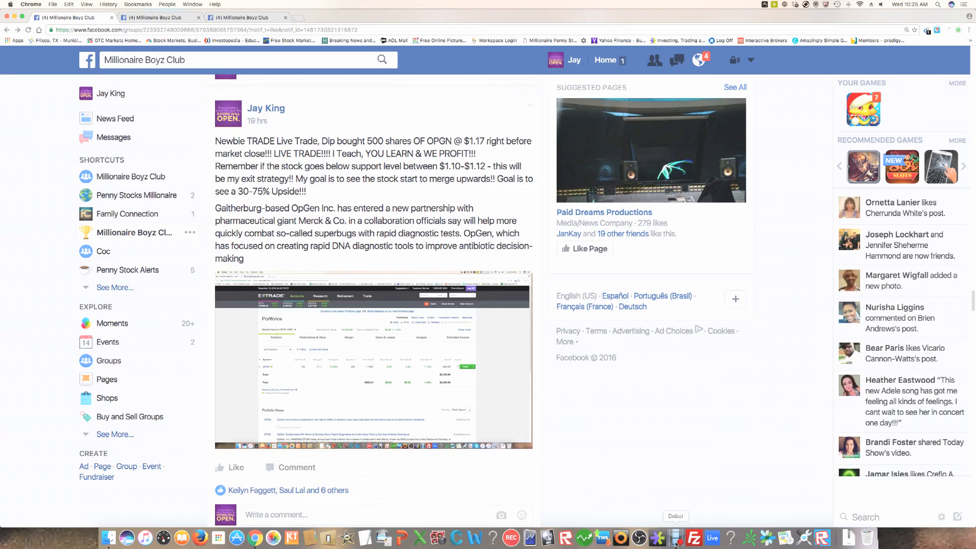